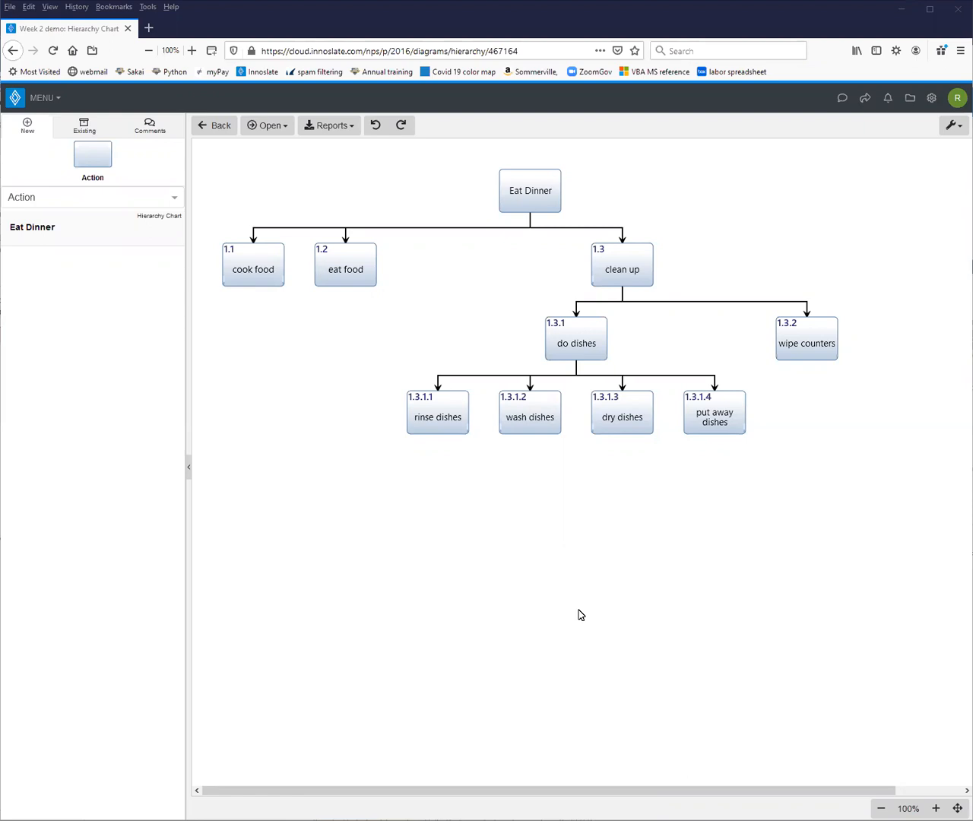
pyautogui.moveTo(303, 192)
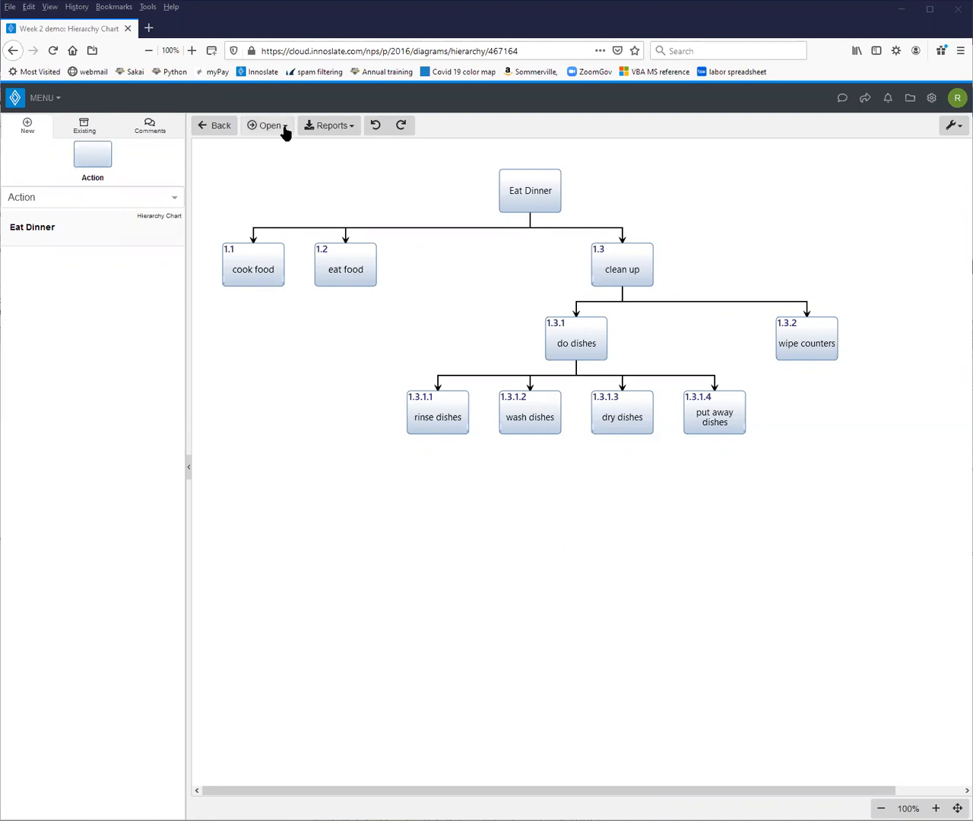
# - Open Eat Dinner as an IDEF0 diagram from the General Diagrams list
pyautogui.click(267, 125)
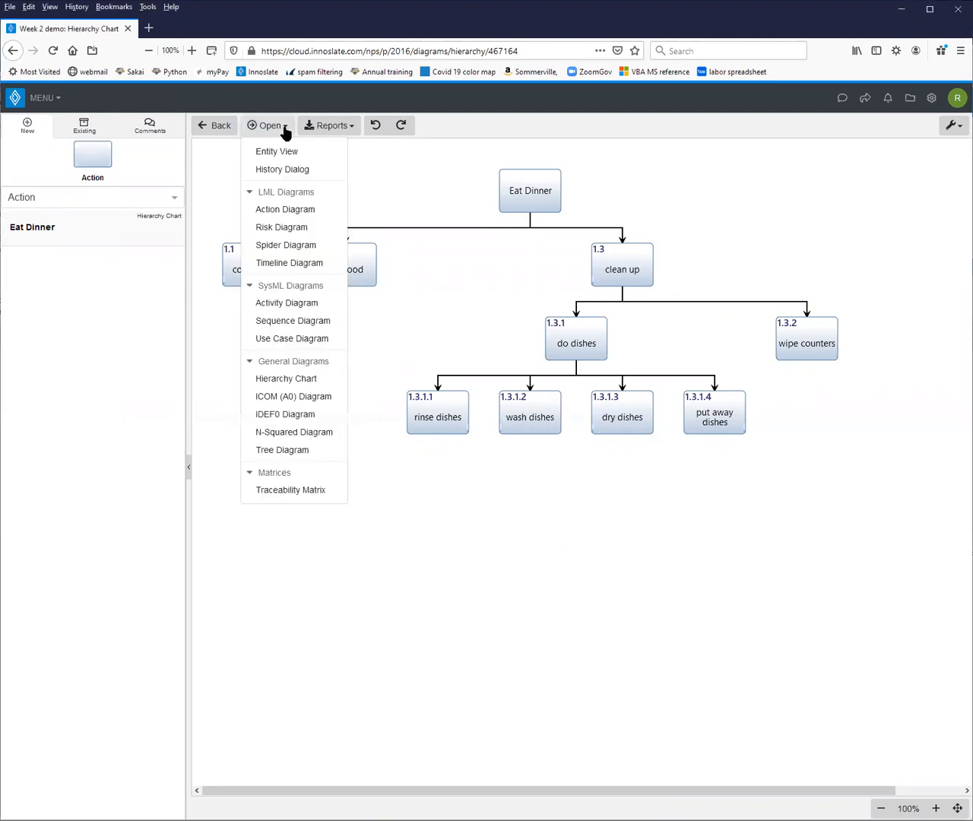
pyautogui.moveTo(285, 414)
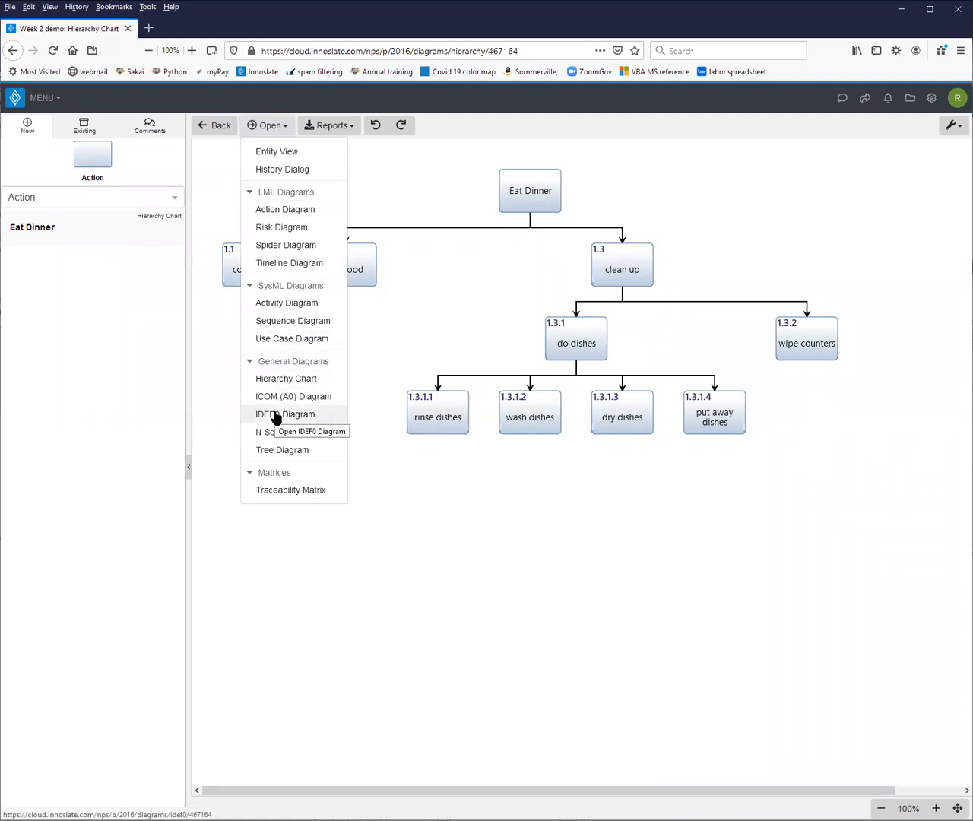
pyautogui.click(285, 413)
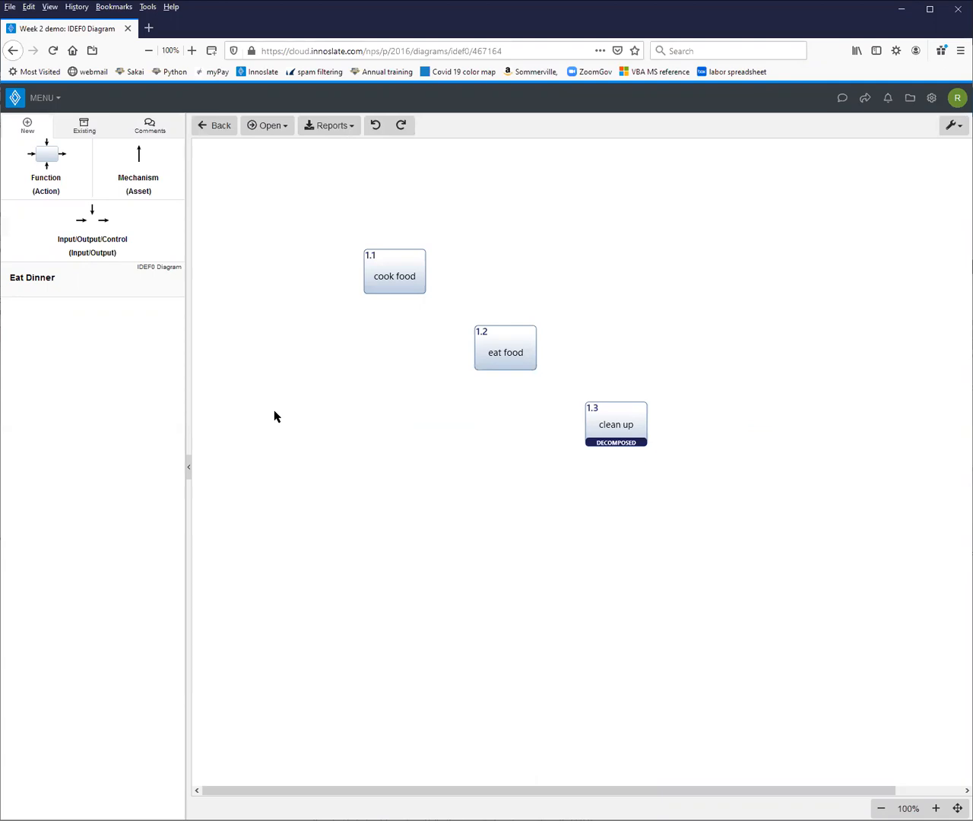
pyautogui.moveTo(614, 450)
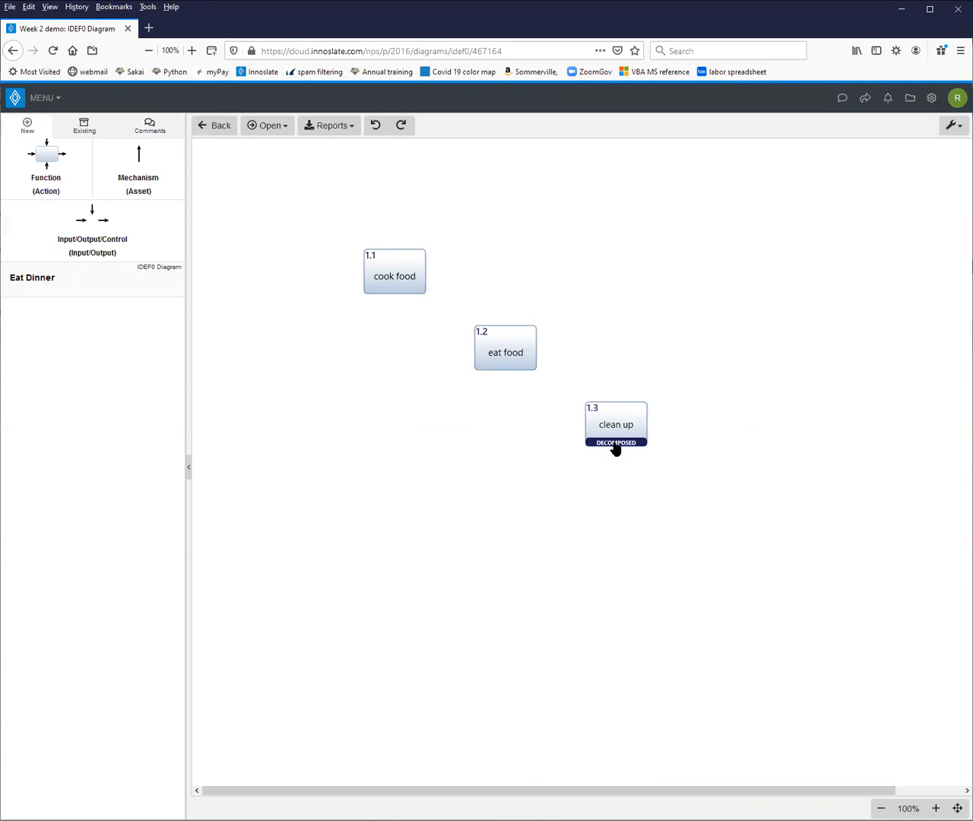
# - Drill down from clean up into the do dishes IDEF0 diagram
pyautogui.doubleClick(615, 423)
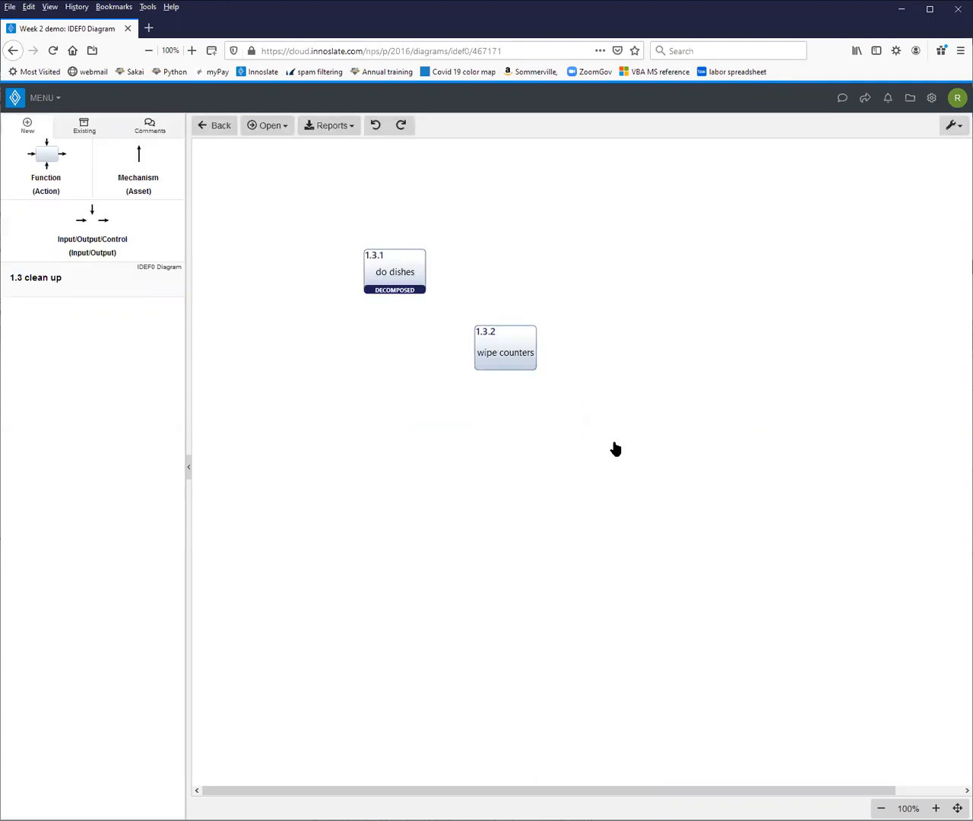
pyautogui.doubleClick(394, 271)
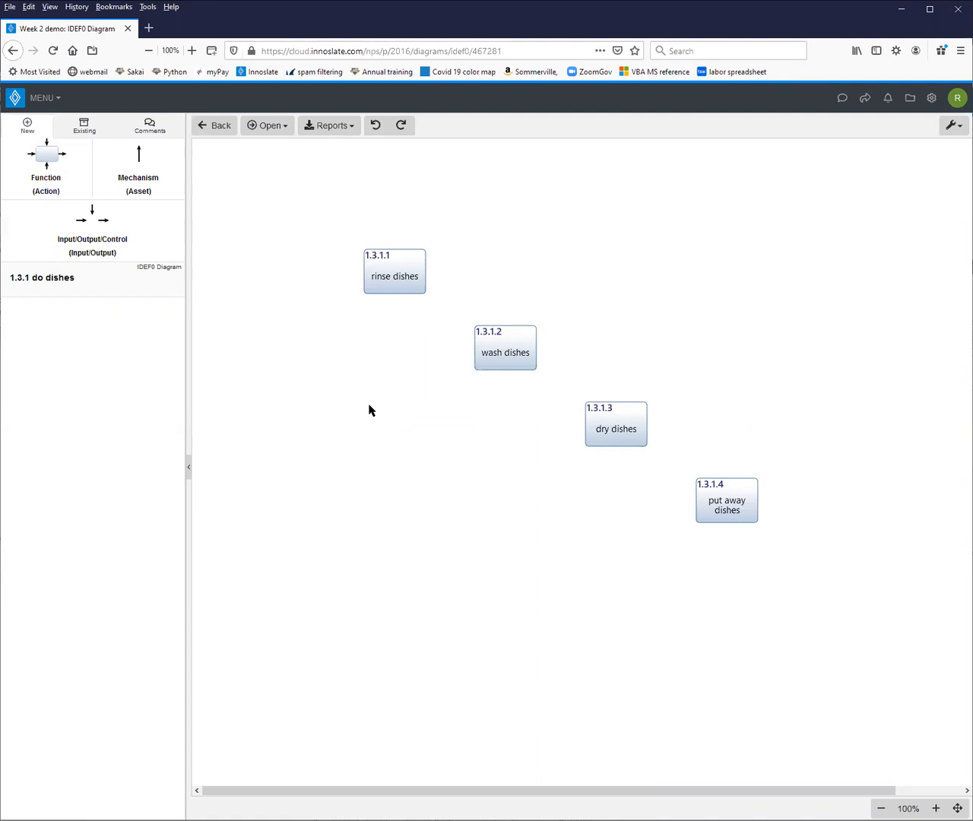
pyautogui.moveTo(268, 125)
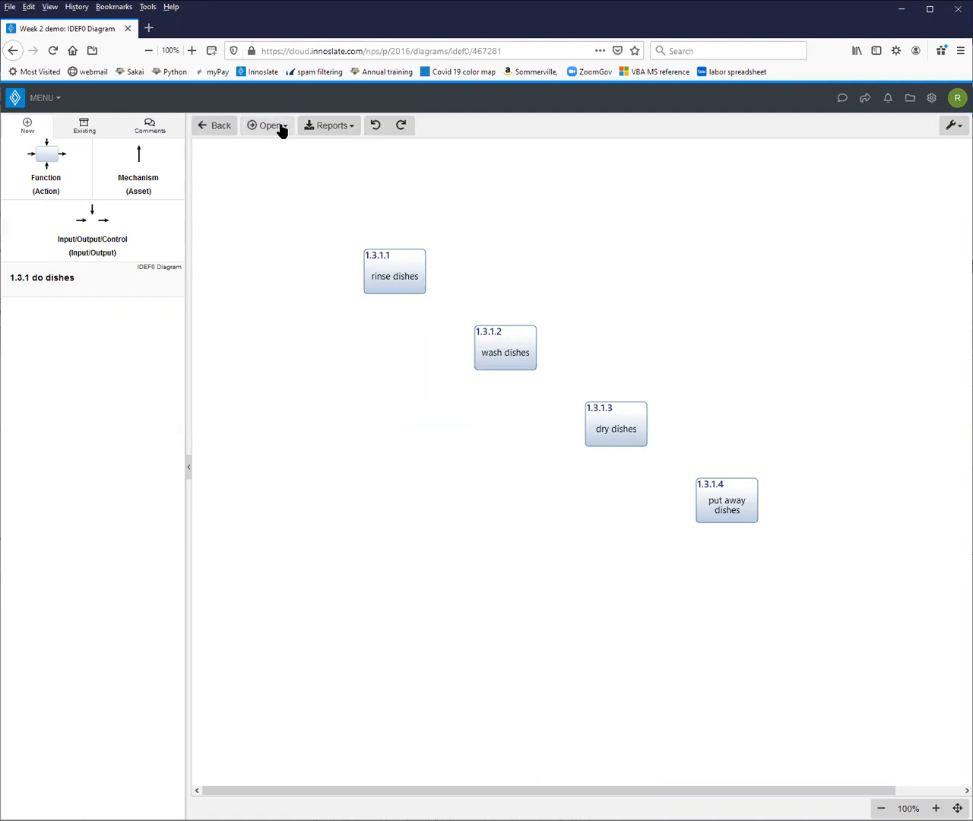
# - Go up two parent levels, through clean up to the Eat Dinner diagram
pyautogui.click(266, 125)
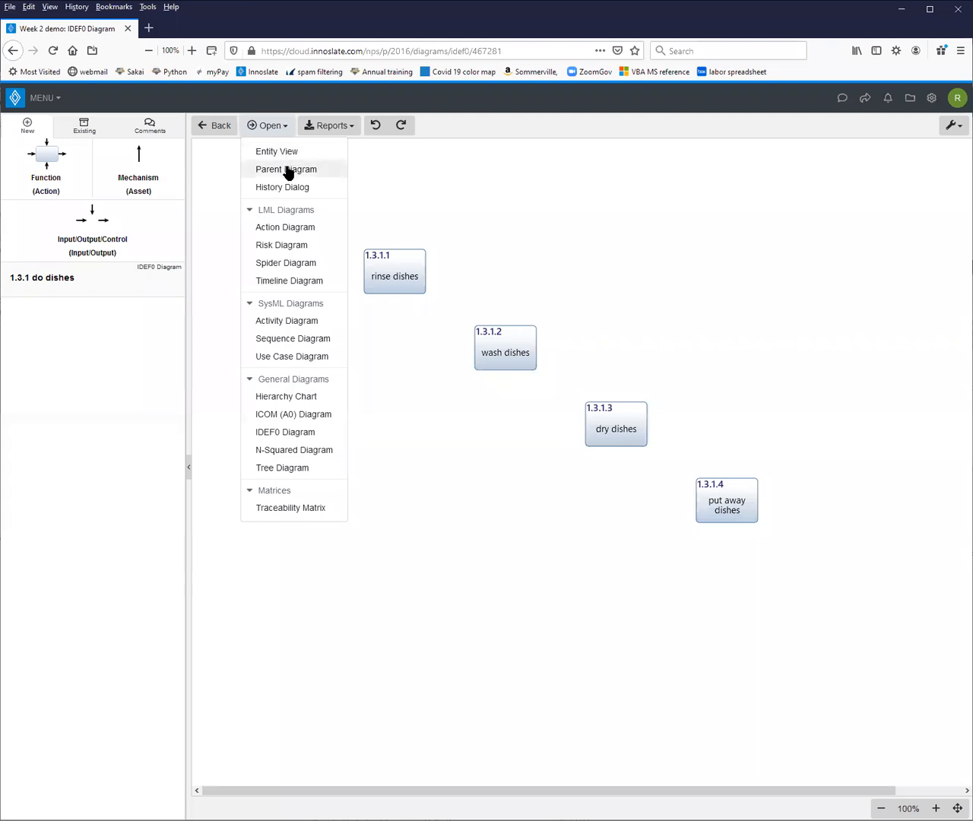
pyautogui.moveTo(286, 396)
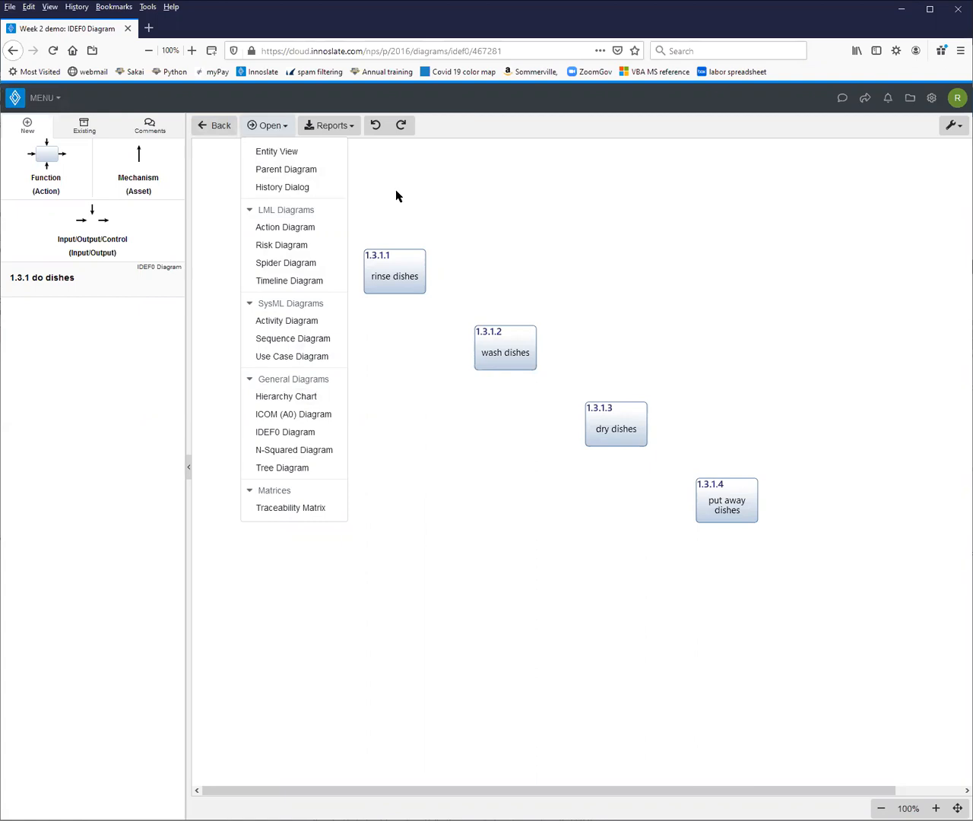
pyautogui.click(286, 168)
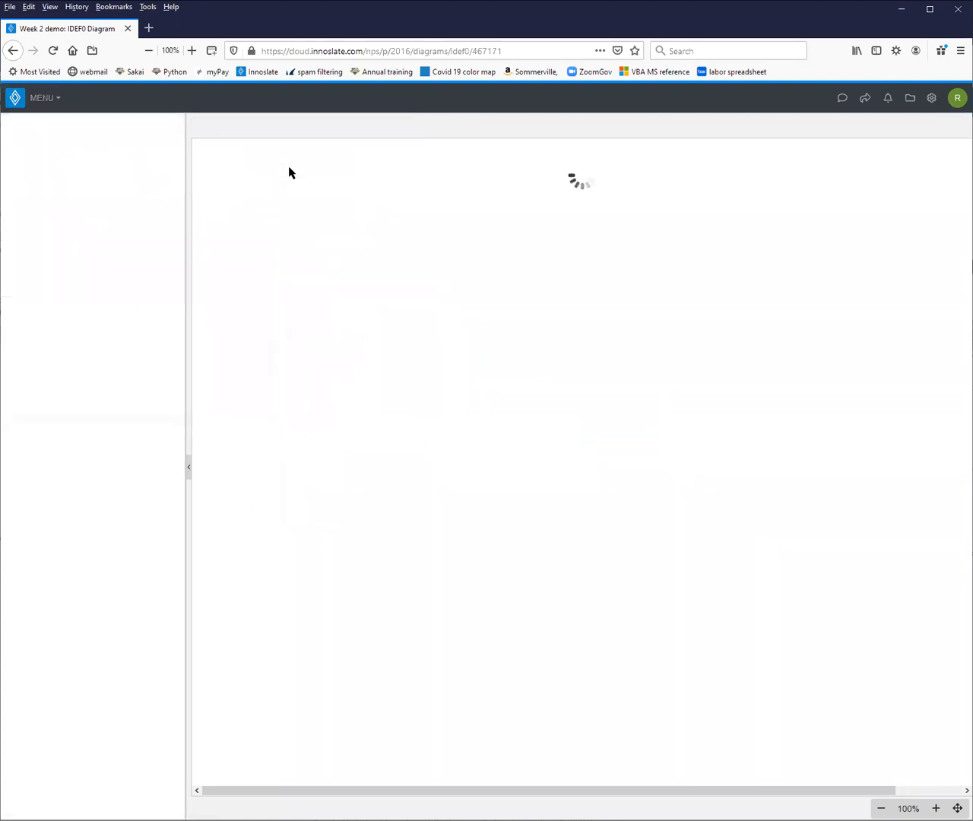
pyautogui.click(266, 125)
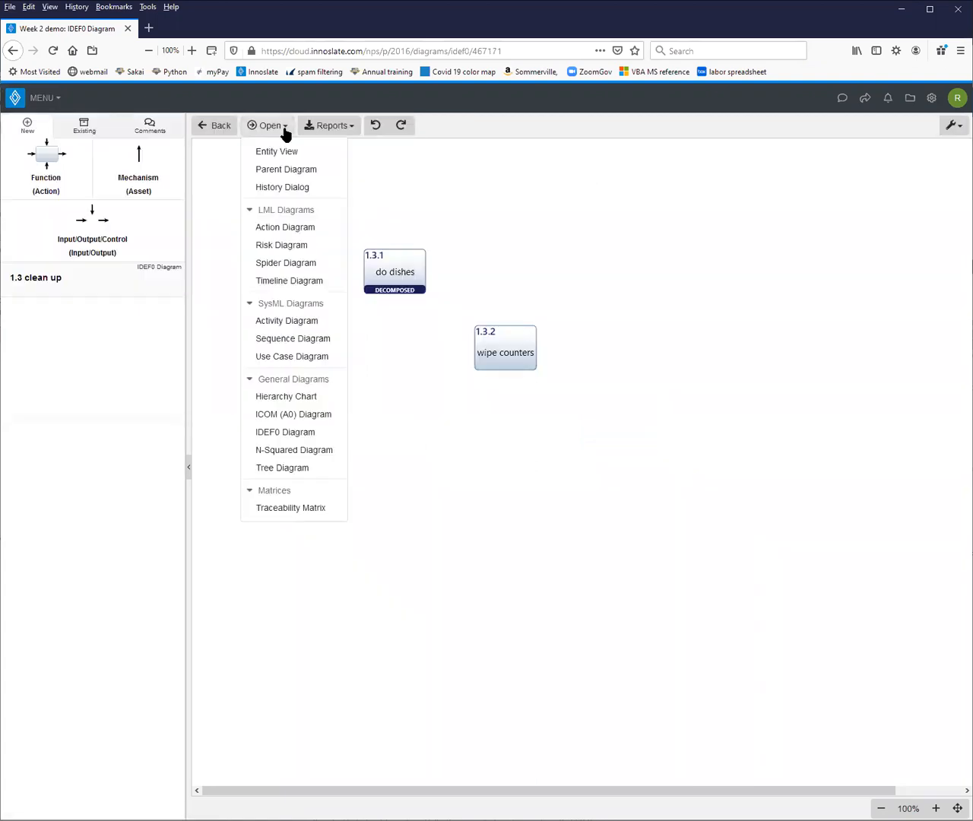
pyautogui.click(286, 169)
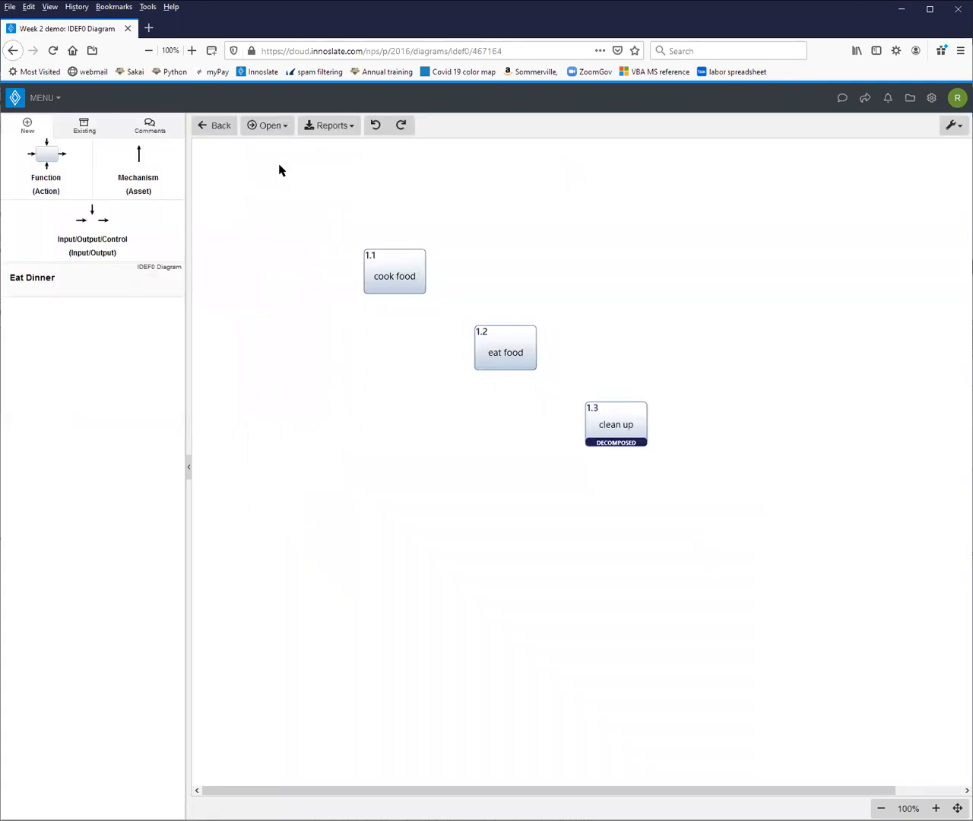
pyautogui.moveTo(272, 125)
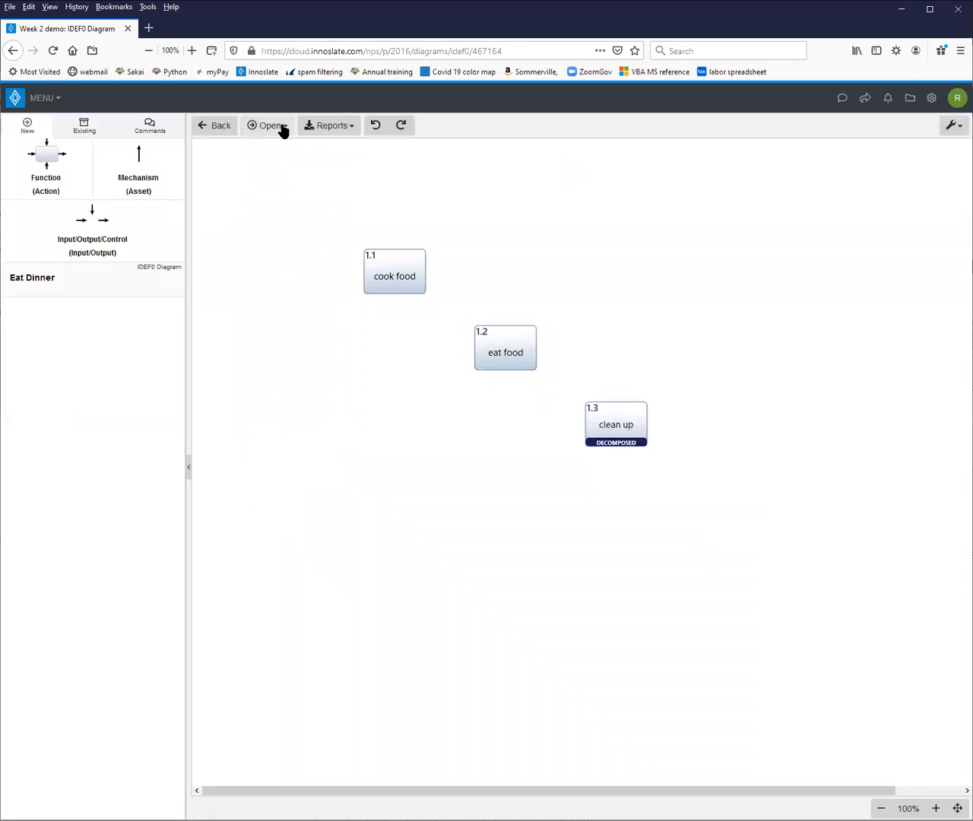
# - Open the diagram views list and dismiss it without choosing anything
pyautogui.click(266, 125)
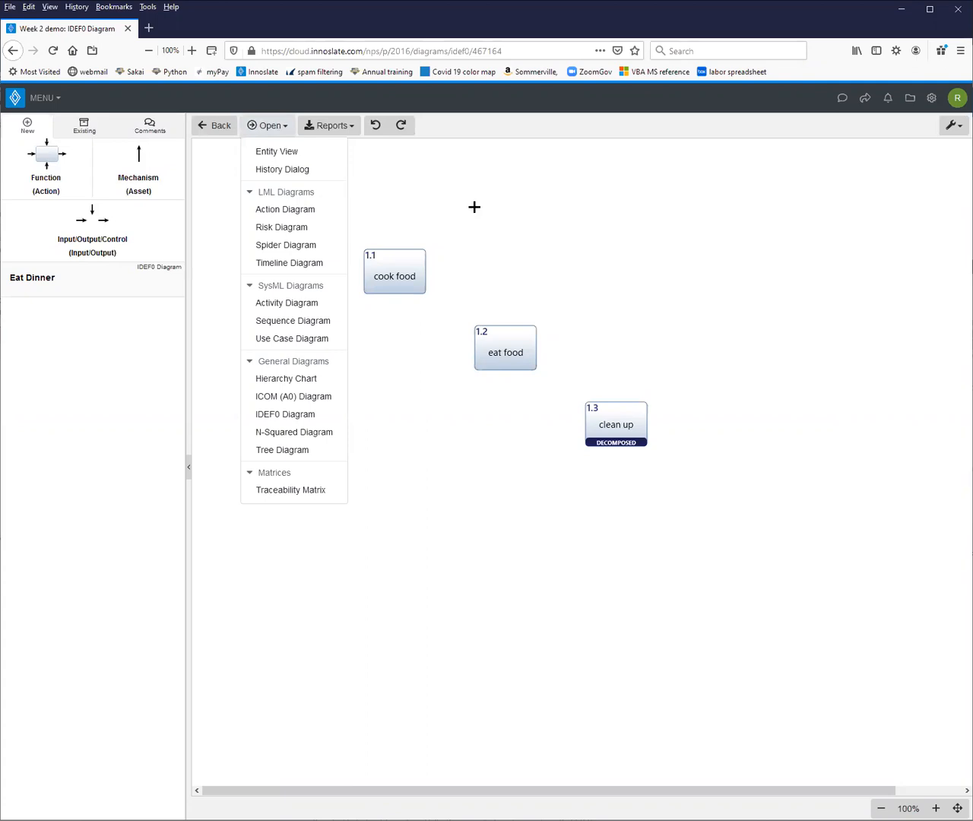
pyautogui.click(474, 212)
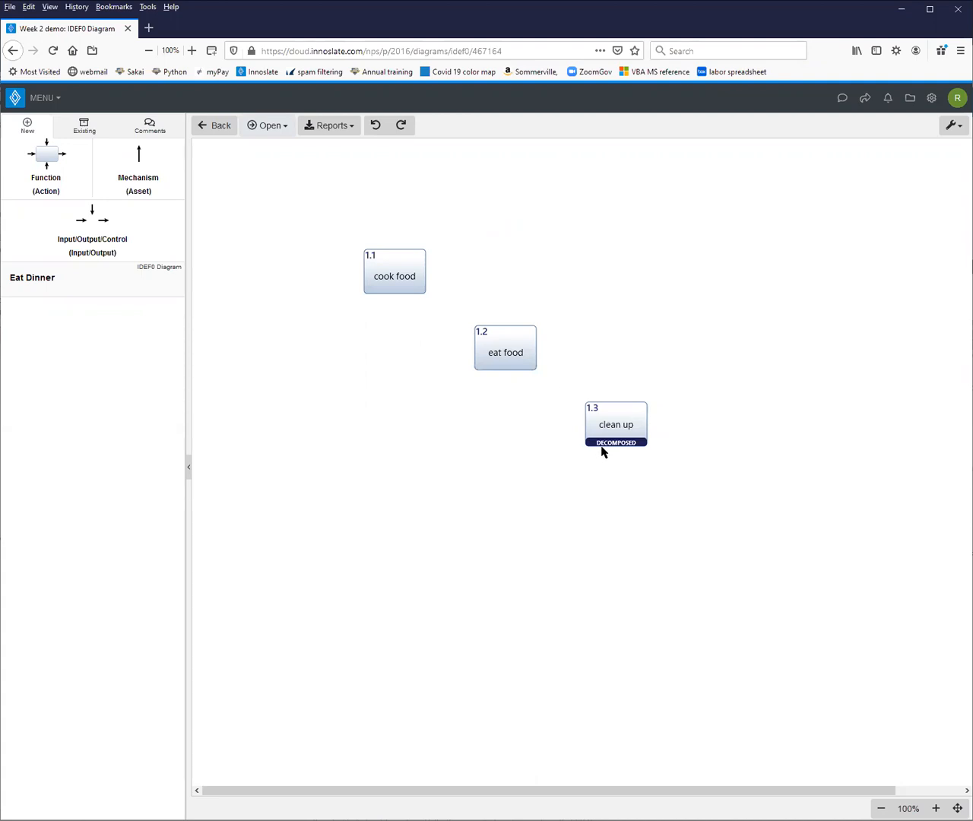
pyautogui.moveTo(382, 356)
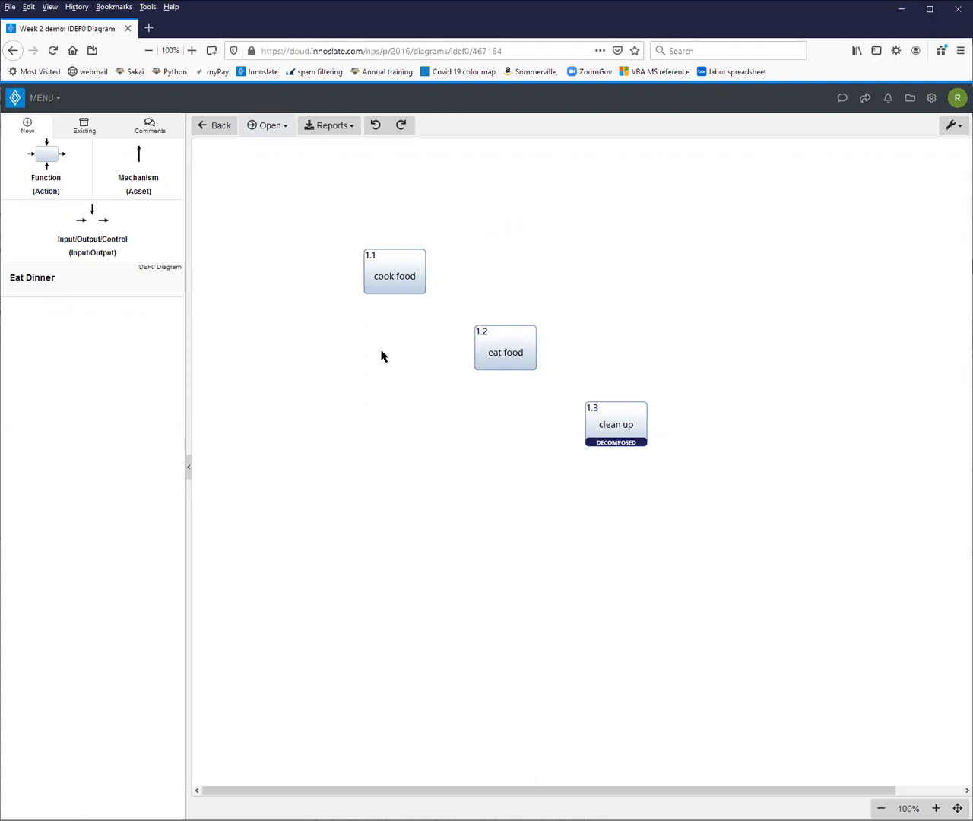
pyautogui.moveTo(500, 372)
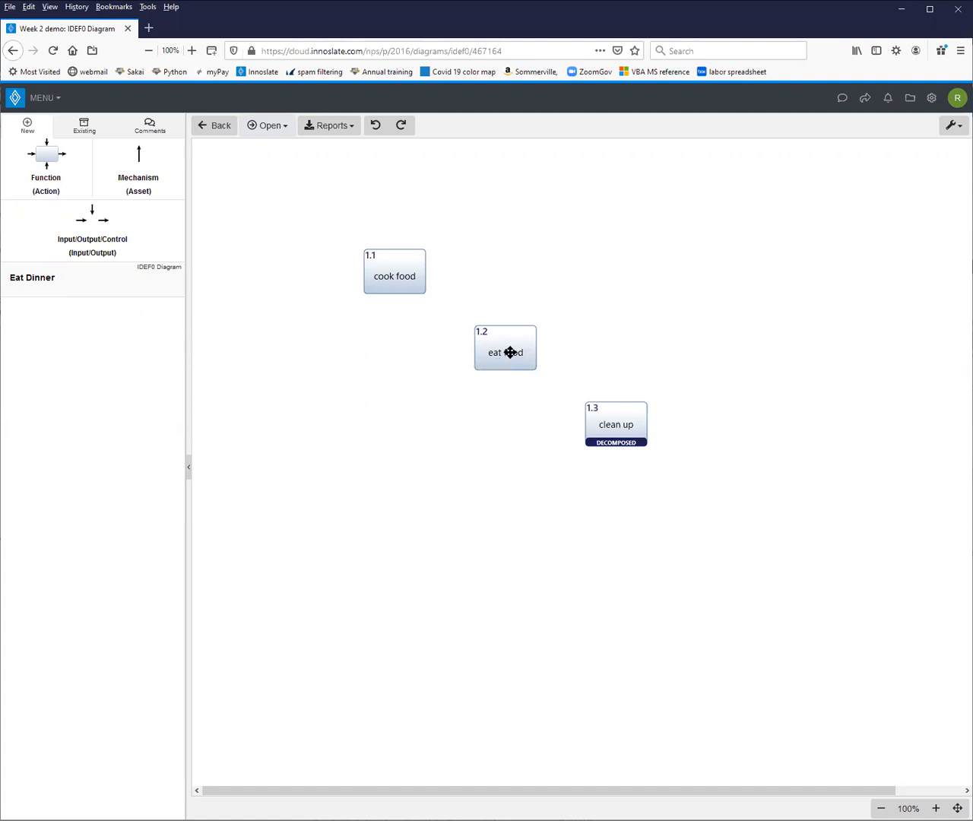
# - Draw a flow from eat food into clean up named 'dirty dishes'
pyautogui.click(505, 348)
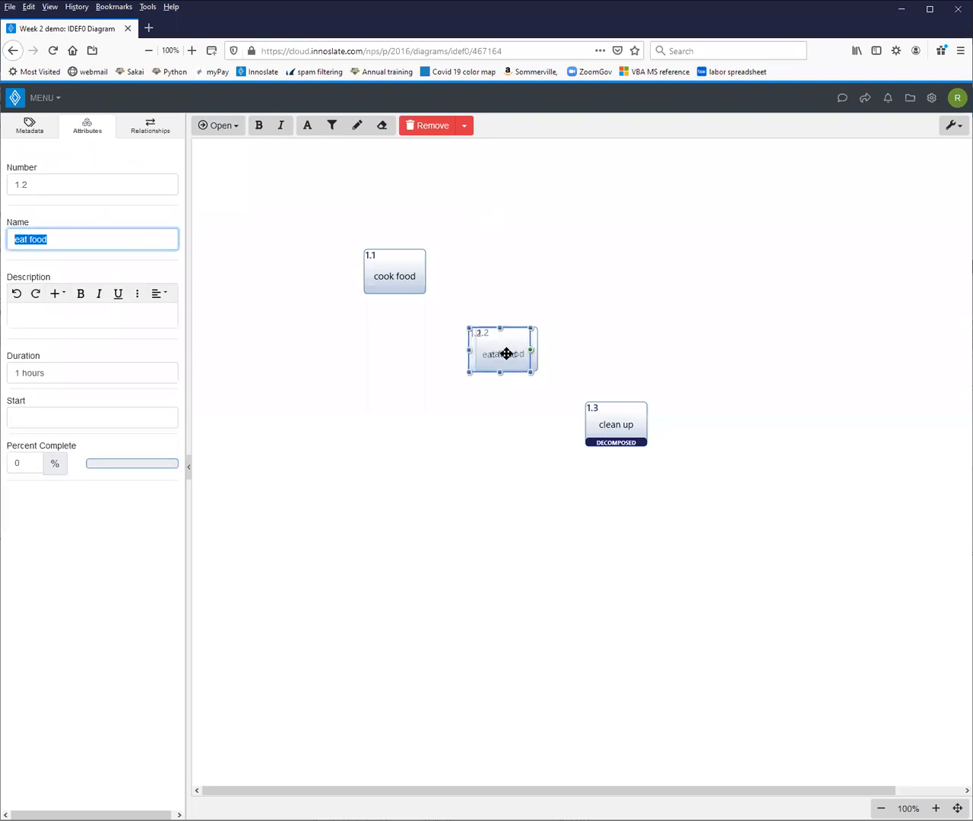
pyautogui.moveTo(532, 355); pyautogui.dragTo(560, 410)
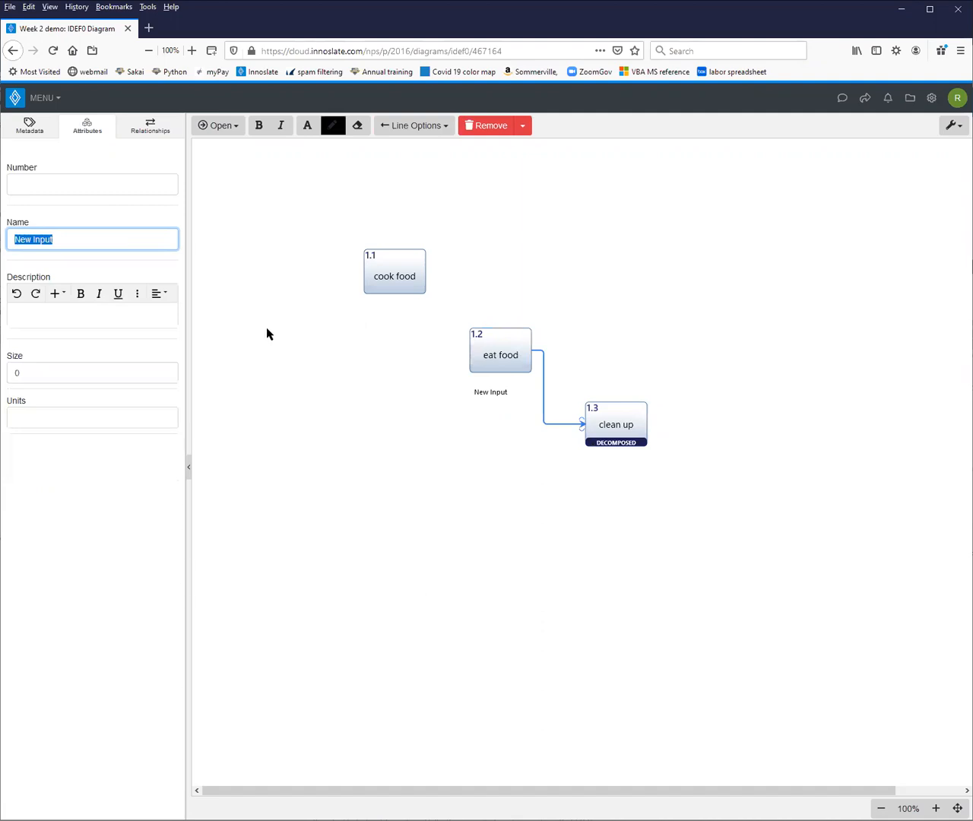
pyautogui.write('drty')
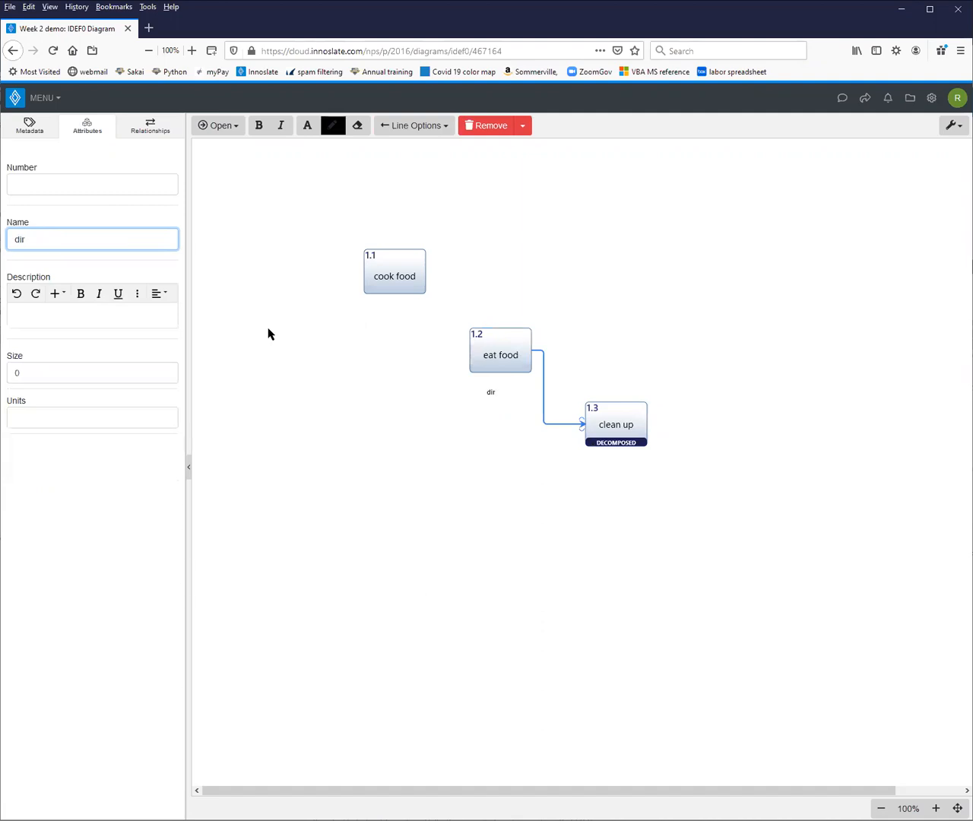
pyautogui.write('dirty dishes')
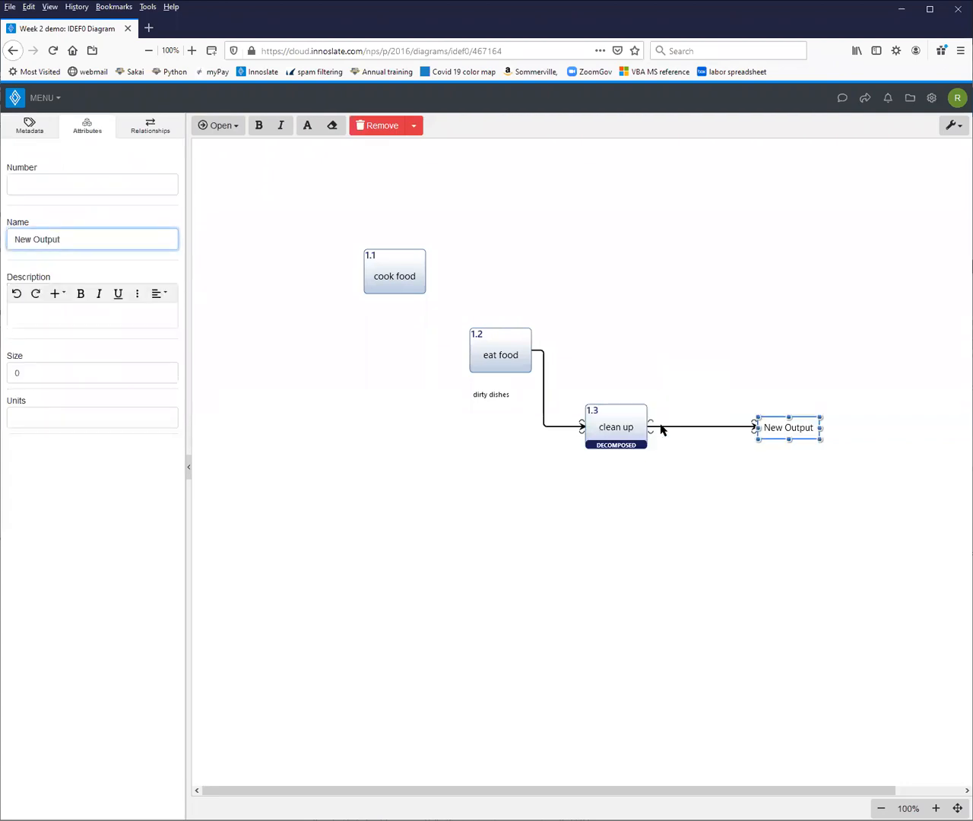
# - Name the output leaving clean up 'clean dishes'
pyautogui.write('c')
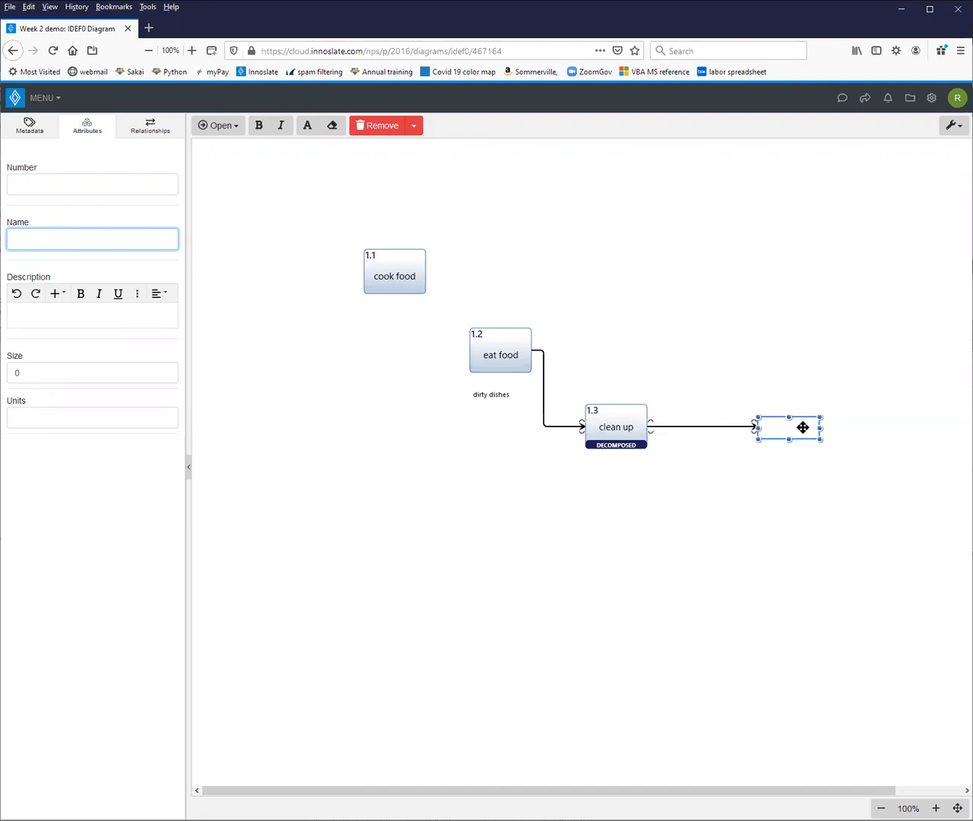
pyautogui.write('clean dishes')
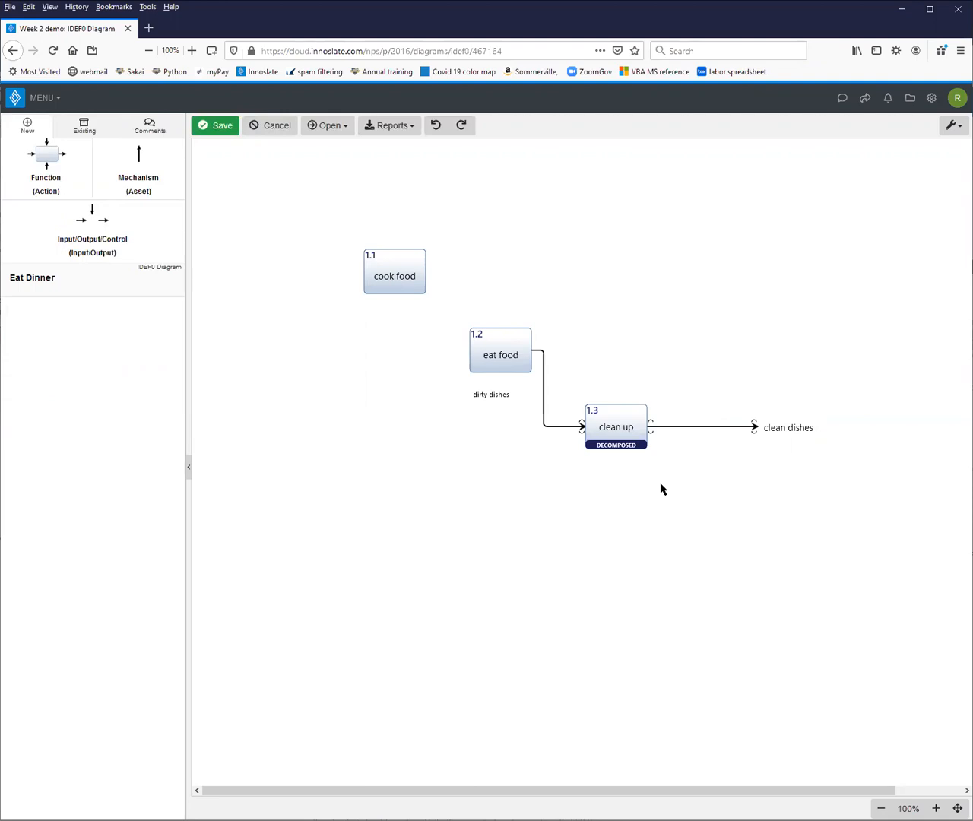
pyautogui.moveTo(339, 170)
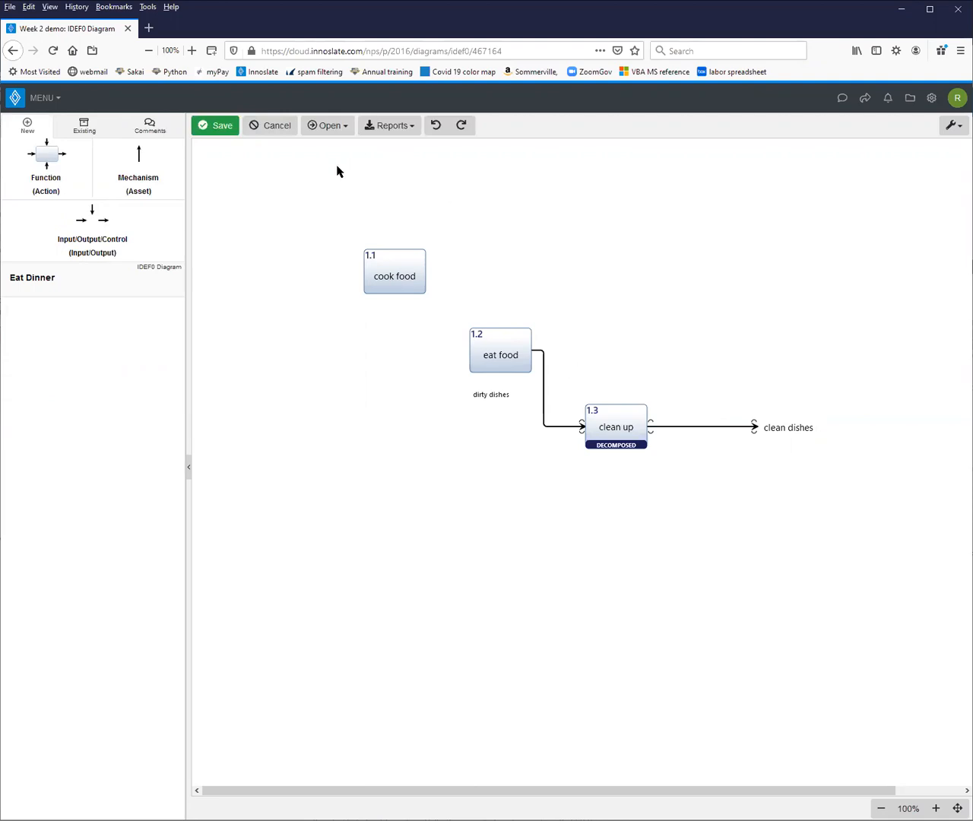
pyautogui.moveTo(330, 126)
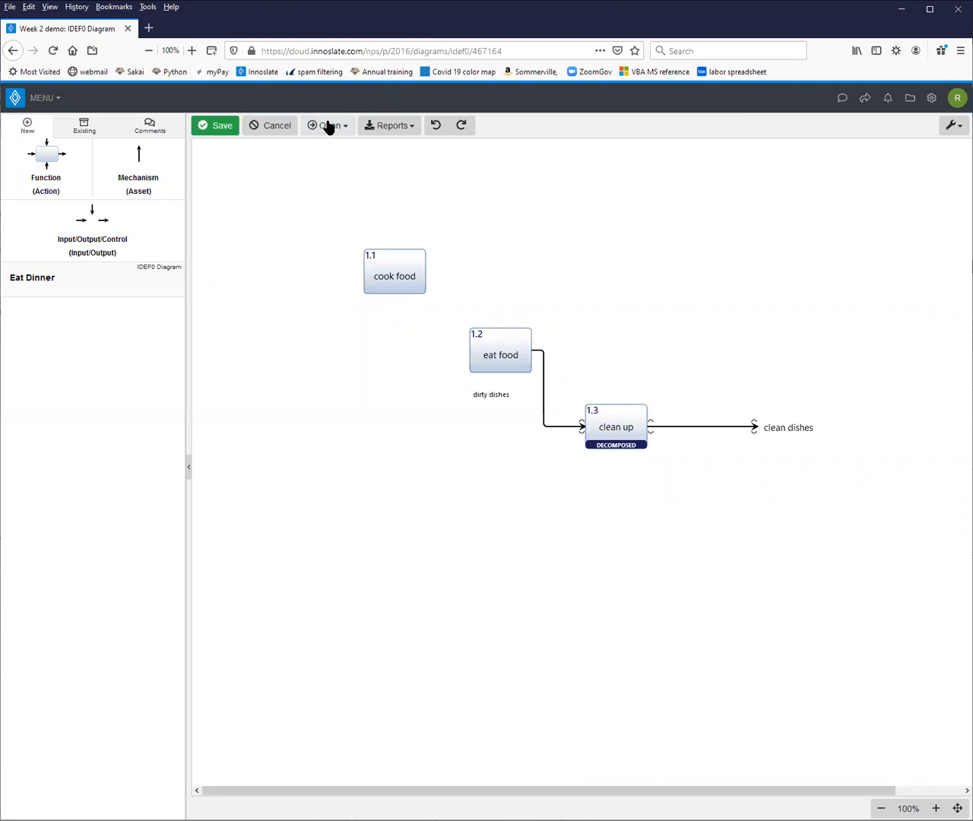
# - Open the list of other diagram and matrix views
pyautogui.click(328, 125)
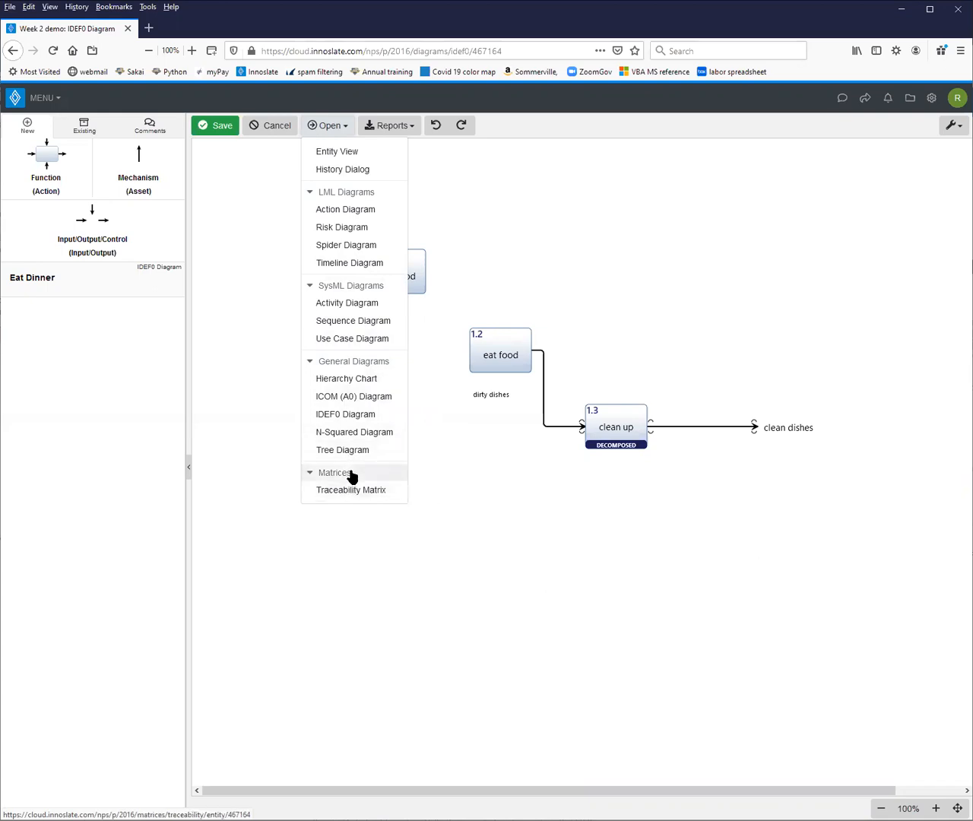
pyautogui.moveTo(346, 302)
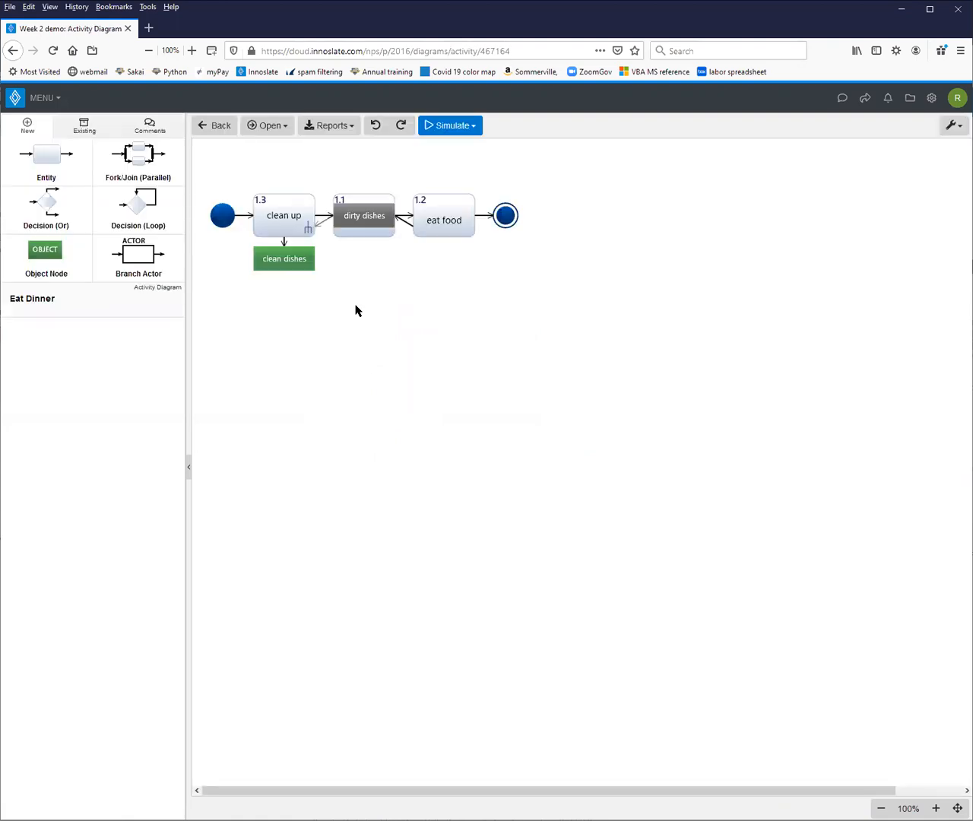
# - Drag the dirty dishes object down below cook food and eat food
pyautogui.click(363, 215)
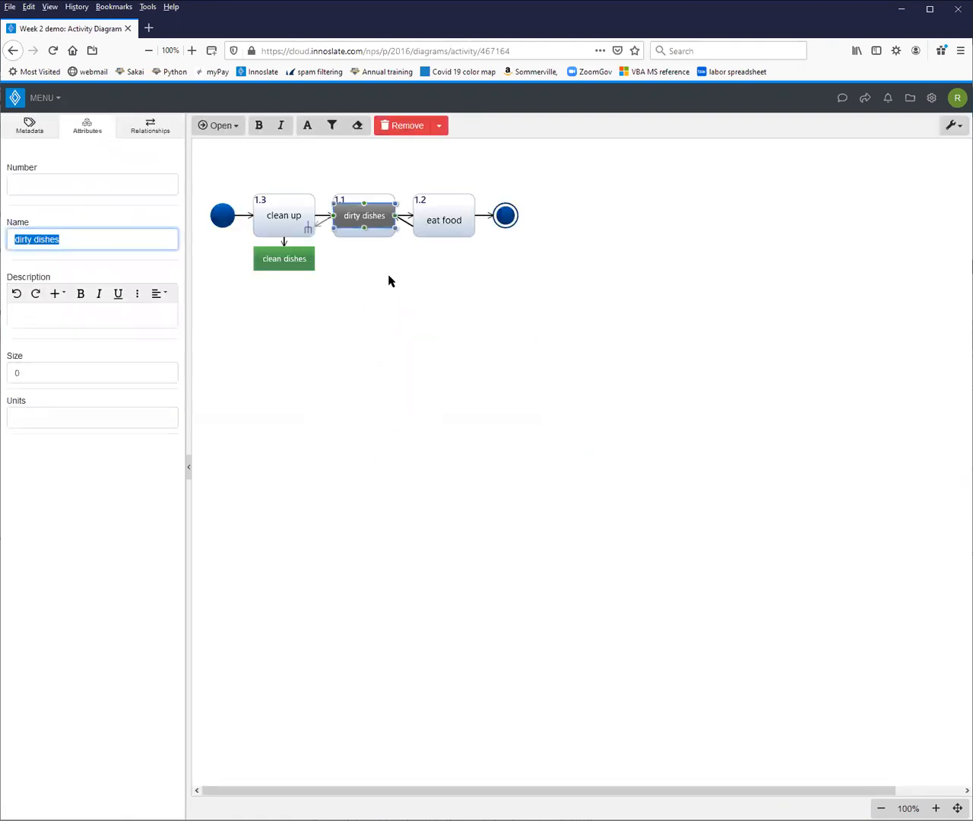
pyautogui.moveTo(364, 215); pyautogui.dragTo(379, 271)
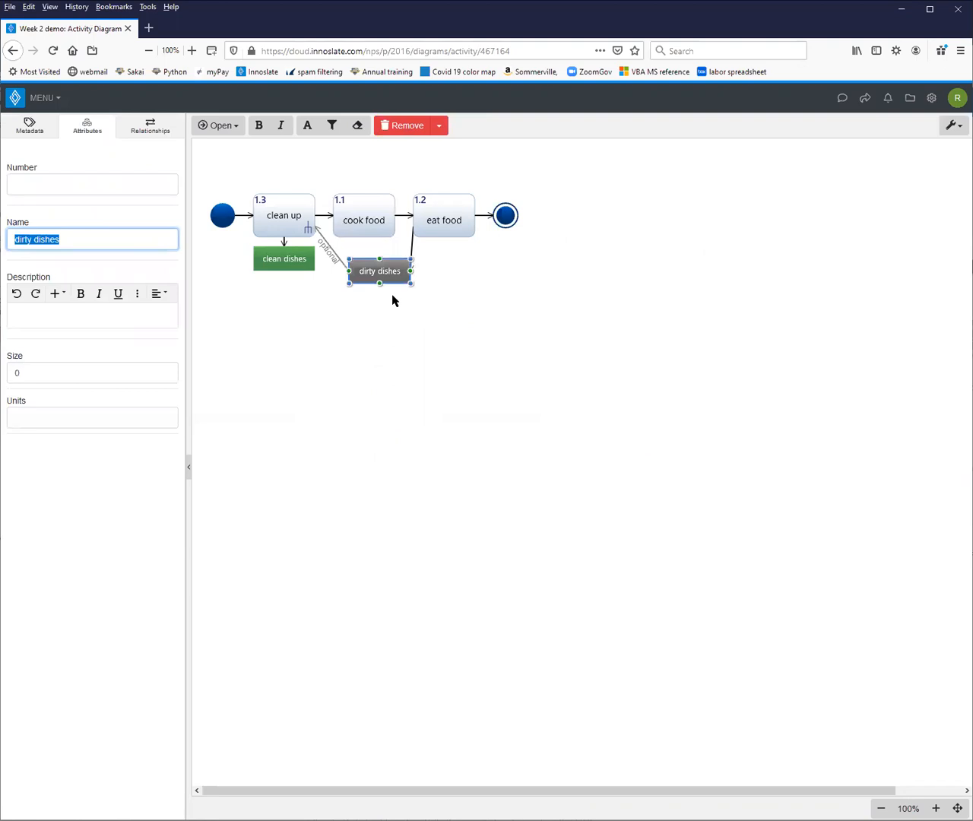